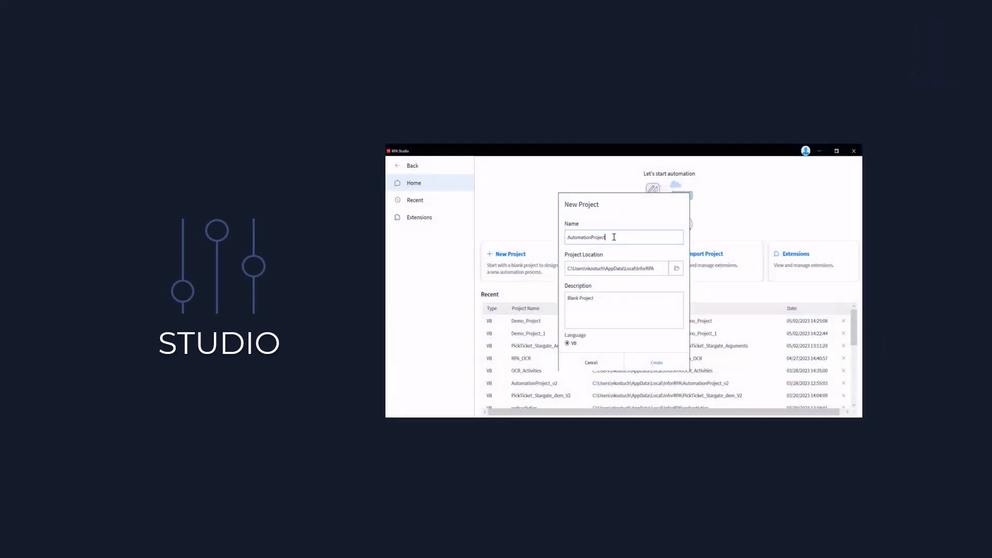
{"action": "type", "text": "_1"}
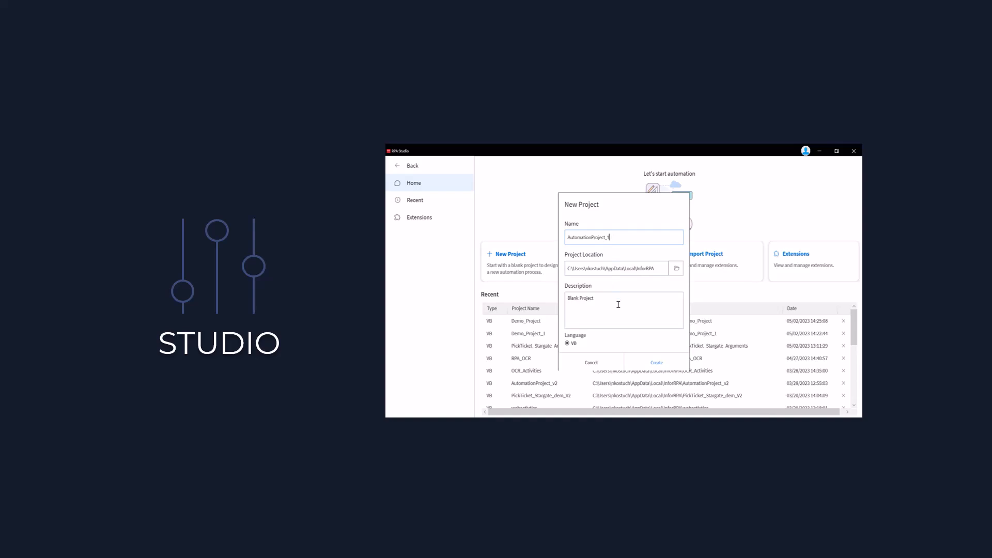